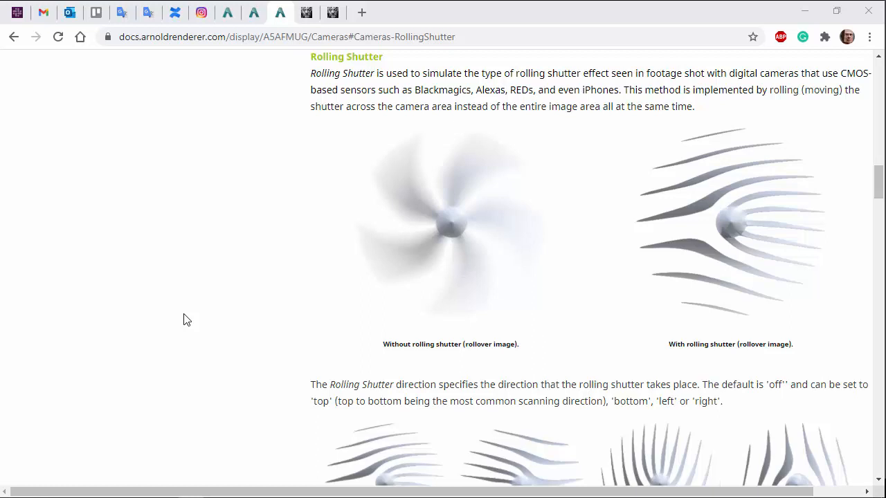
mouse_move(701, 203)
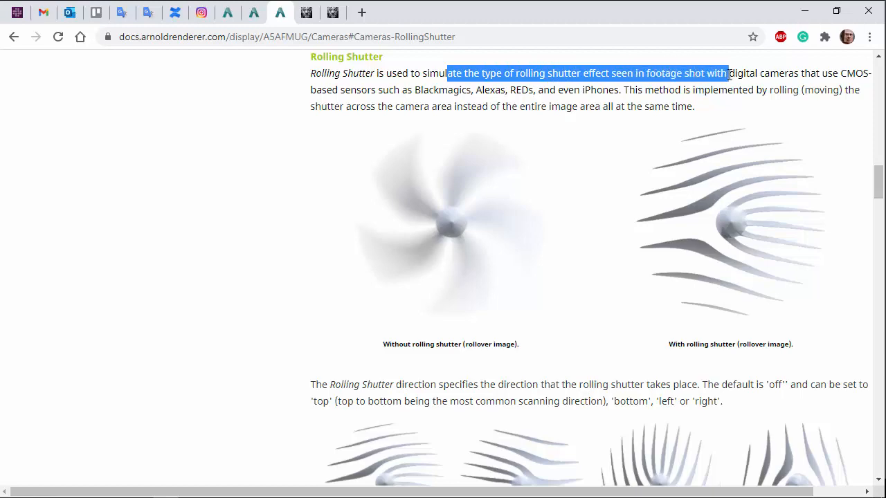
Highlight the rolling shutter and motion blur length passages, then open the Camera Rolling Shutter example
left_click_drag(727, 73, 799, 73)
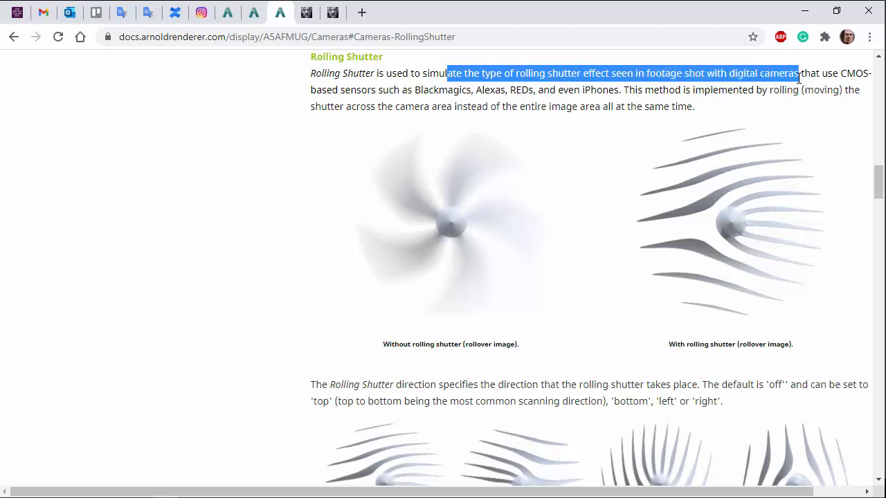
scroll("down", 3)
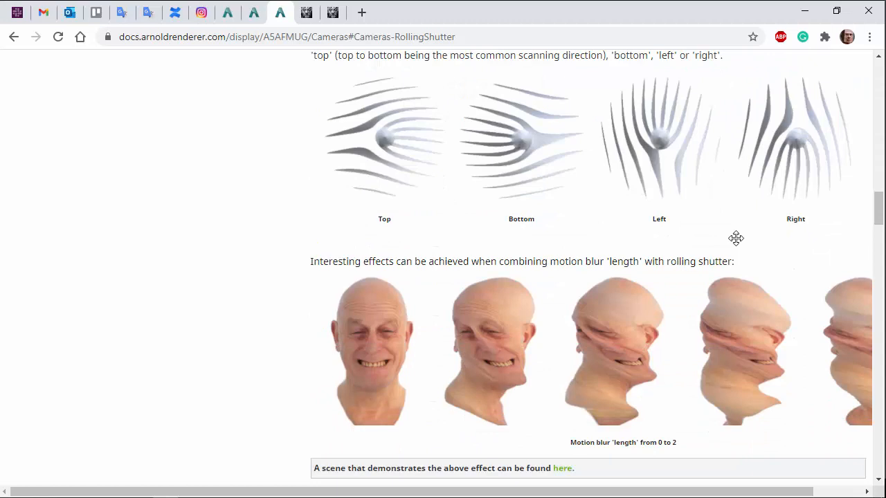
left_click_drag(550, 261, 679, 260)
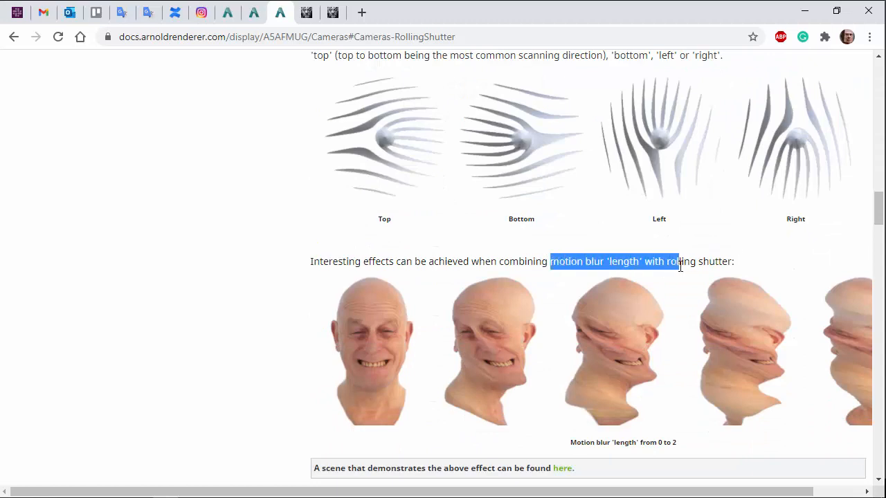
left_click(424, 392)
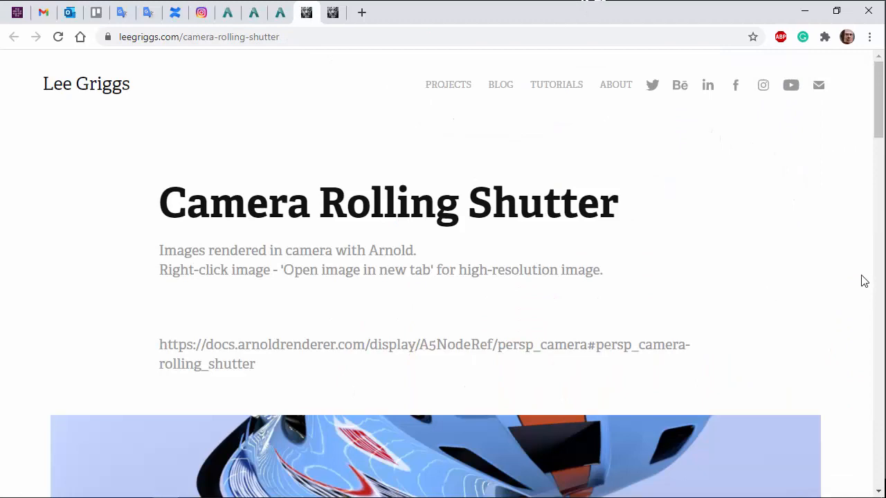
Scroll through the race-car renders warped by rolling shutter on leegriggs.com
scroll("down", 3)
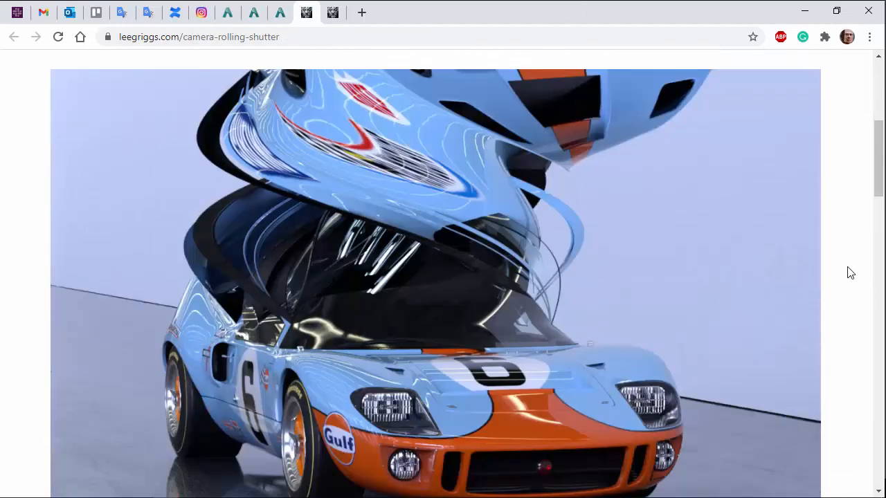
scroll("down", 3)
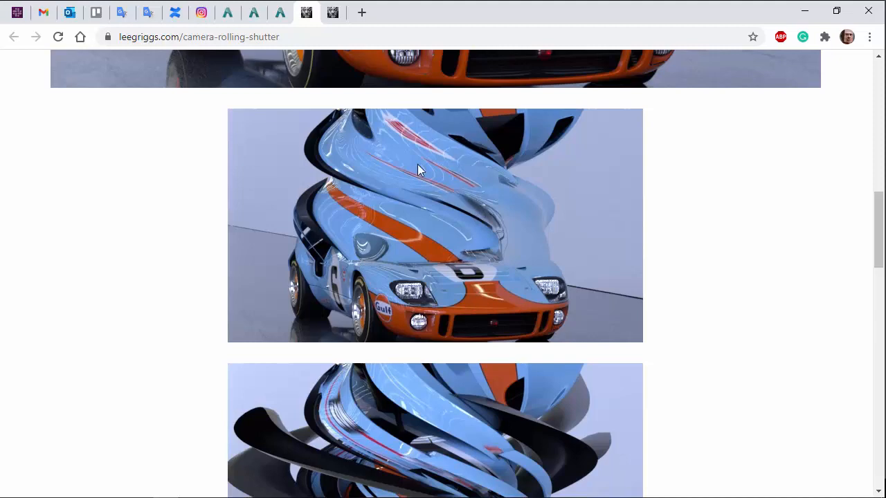
scroll("down", 3)
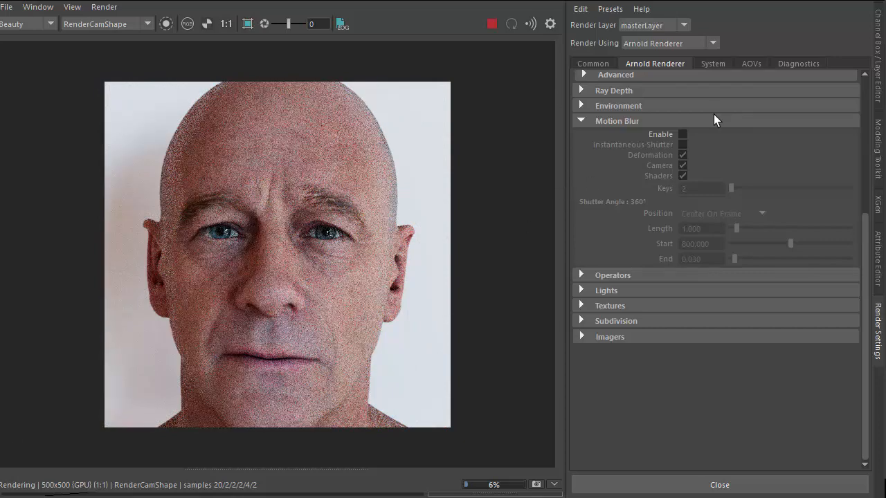
Tick Enable under Arnold Motion Blur in Render Settings
left_click(682, 134)
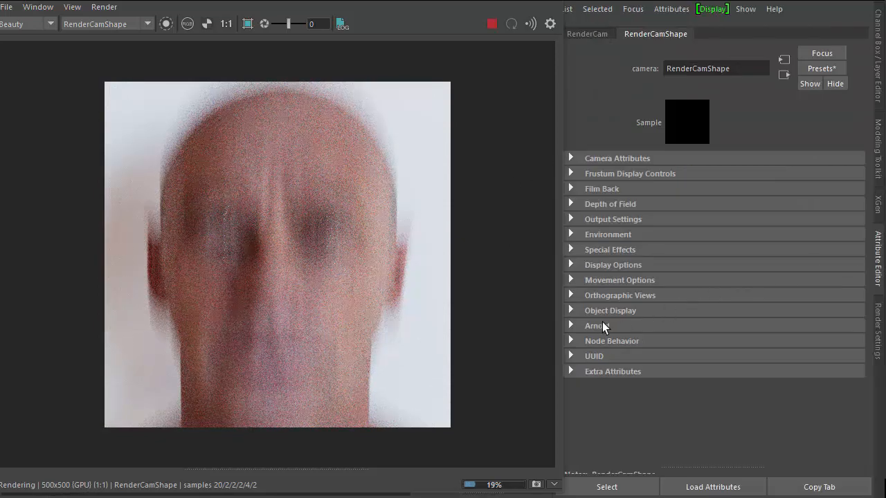
Set RenderCamShape's Arnold Rolling Shutter direction to top
left_click(594, 325)
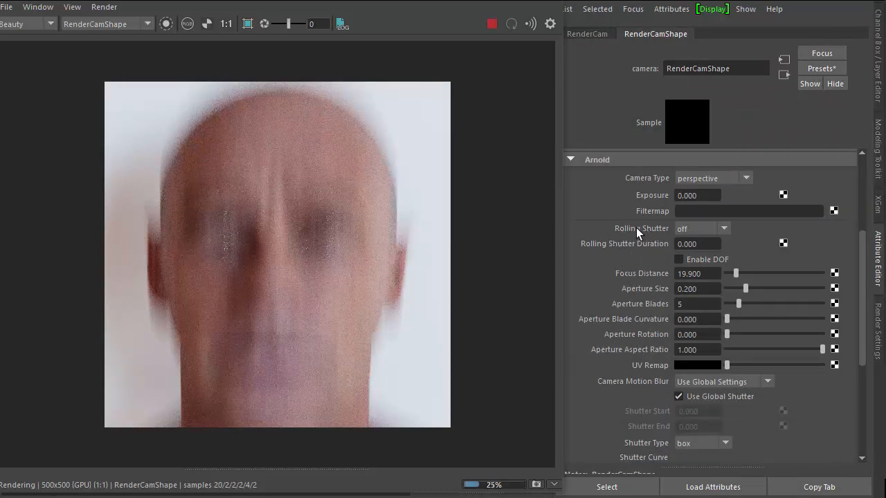
left_click(723, 229)
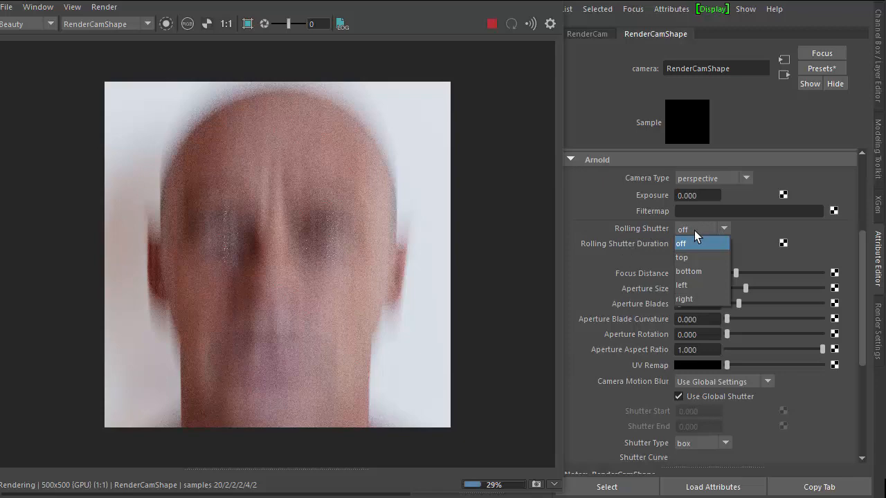
mouse_move(689, 257)
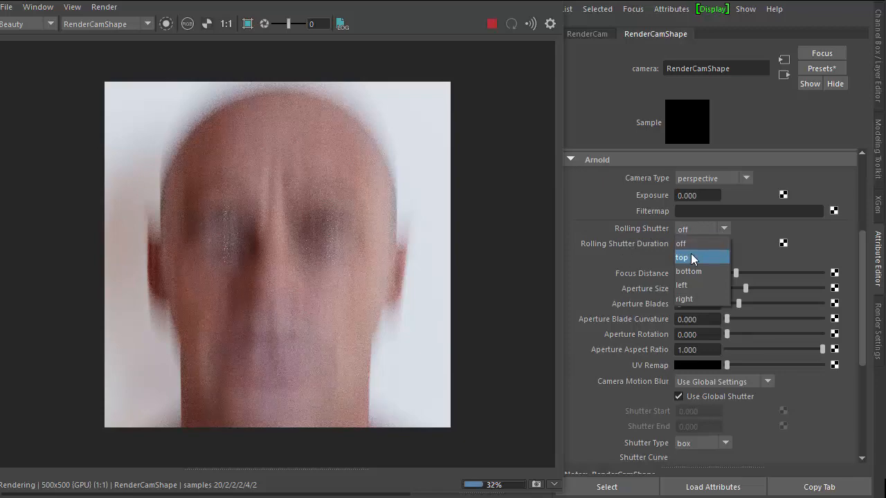
left_click(682, 257)
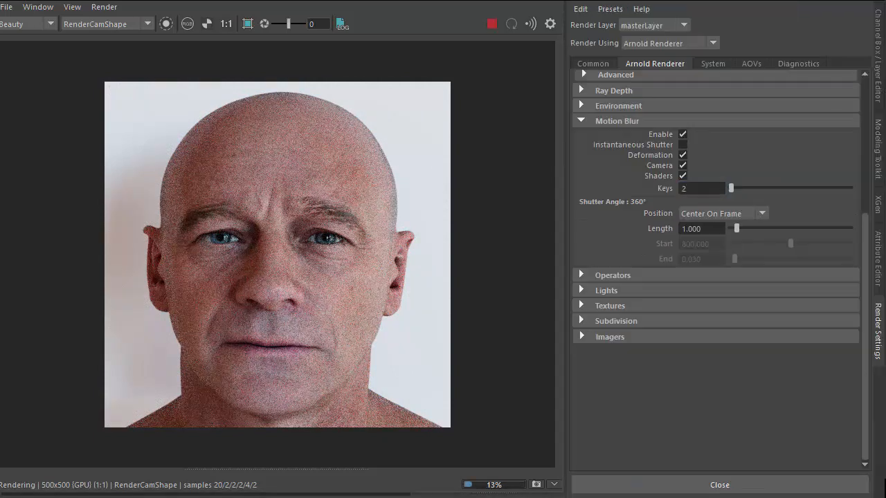
Set motion blur Keys to 10 and Length to 10.000
left_click(702, 188)
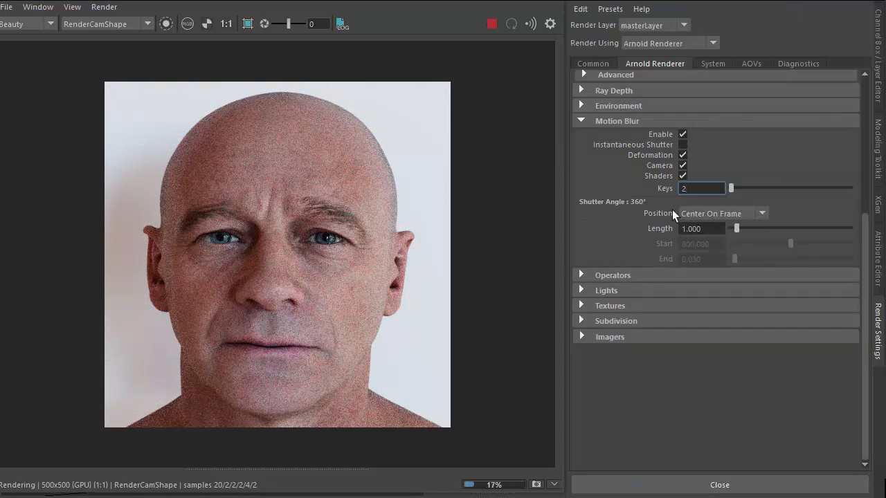
type("1")
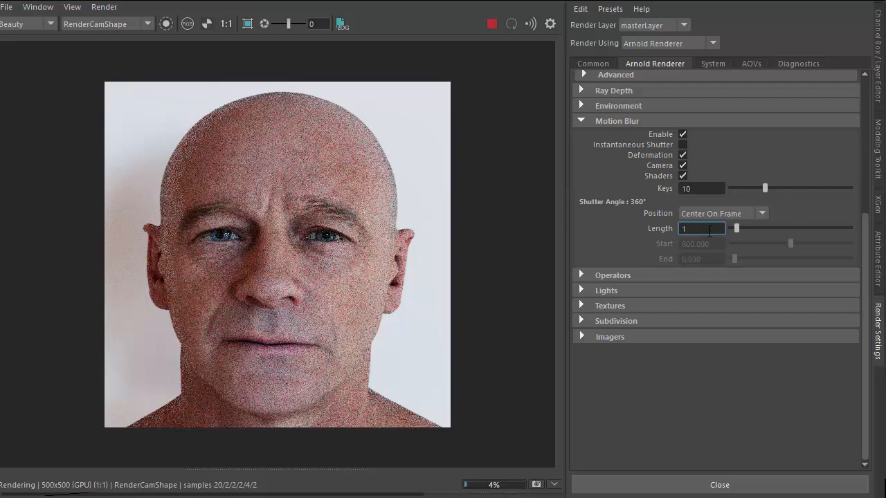
type("10.000")
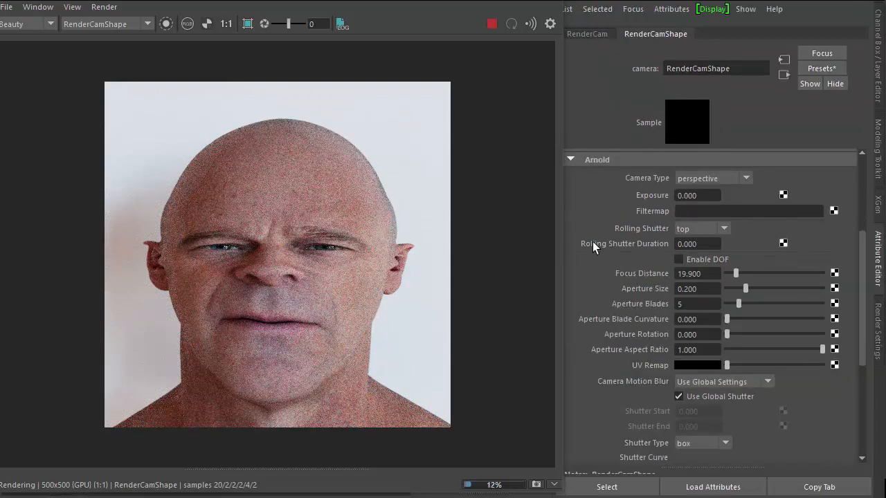
Switch the Rolling Shutter direction to bottom, then to right
left_click(723, 228)
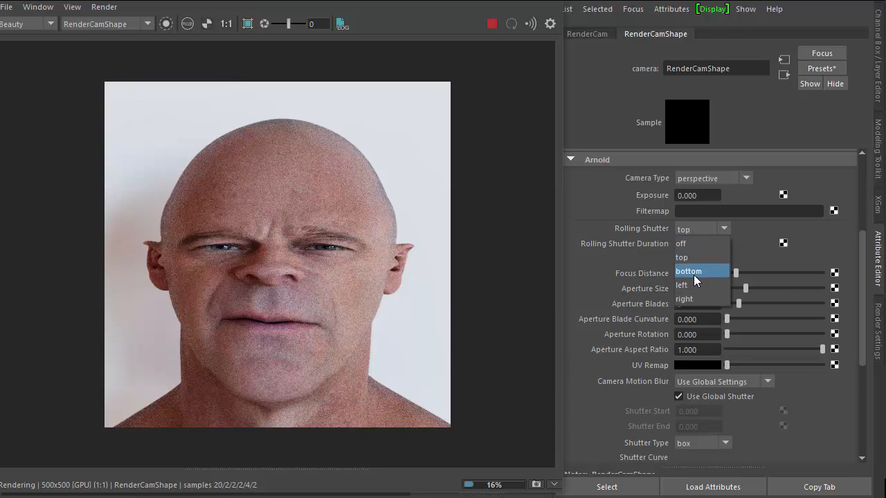
left_click(688, 270)
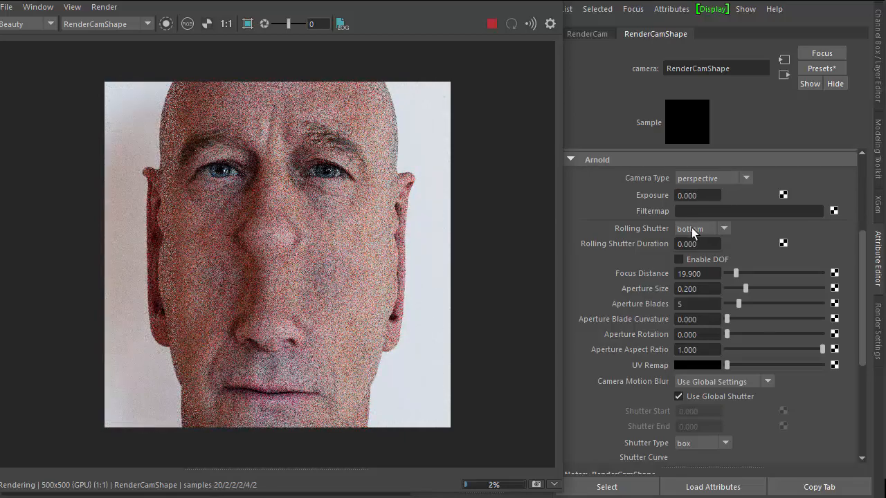
left_click(722, 228)
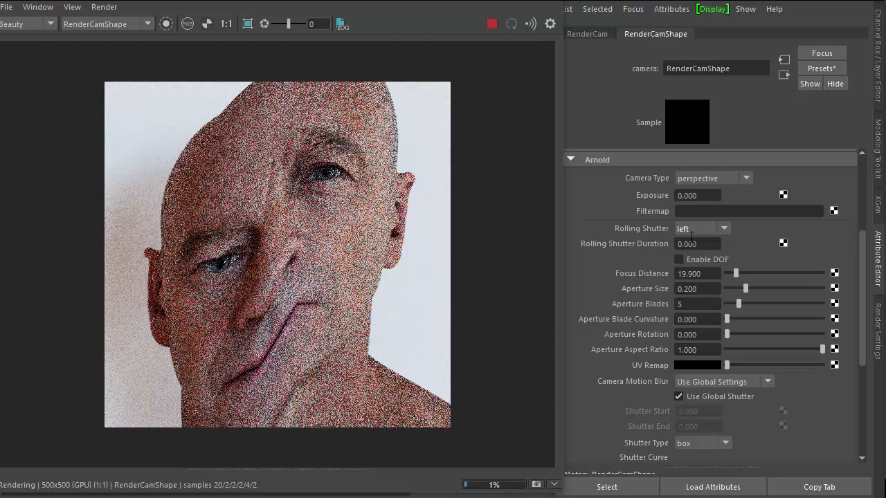
left_click(721, 229)
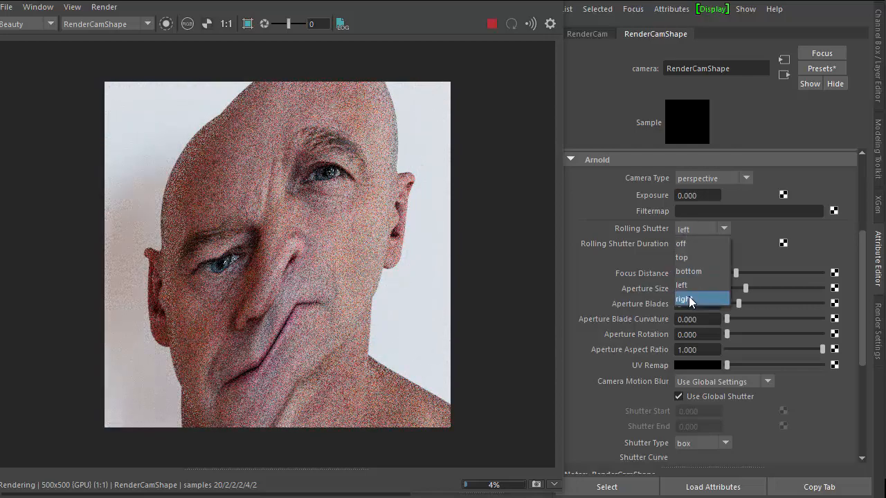
left_click(692, 298)
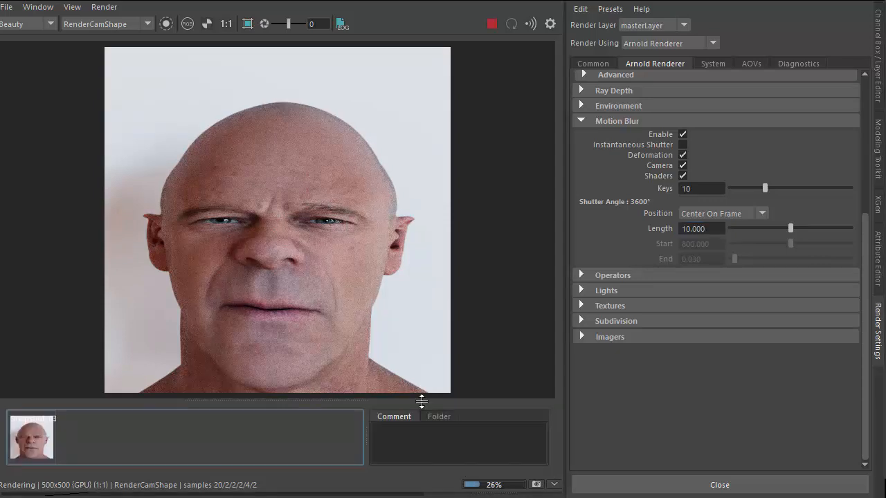
Enter 1.000 as the motion blur Length
left_click(700, 228)
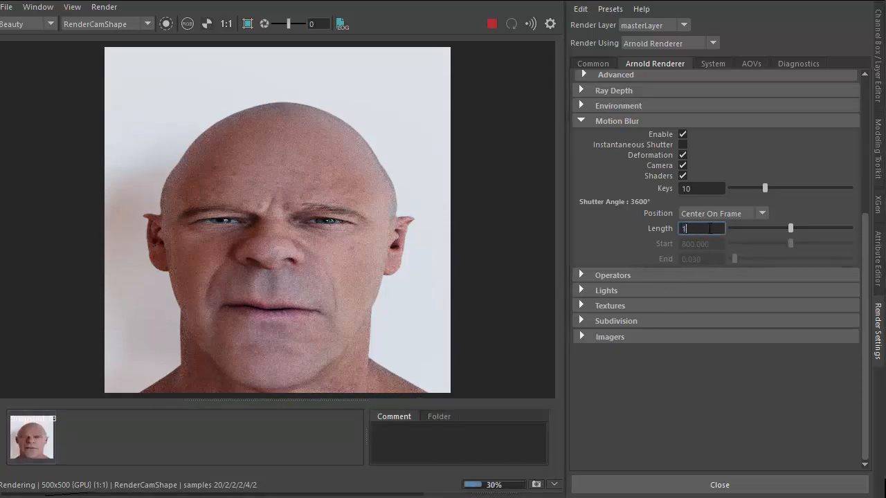
type("1.000")
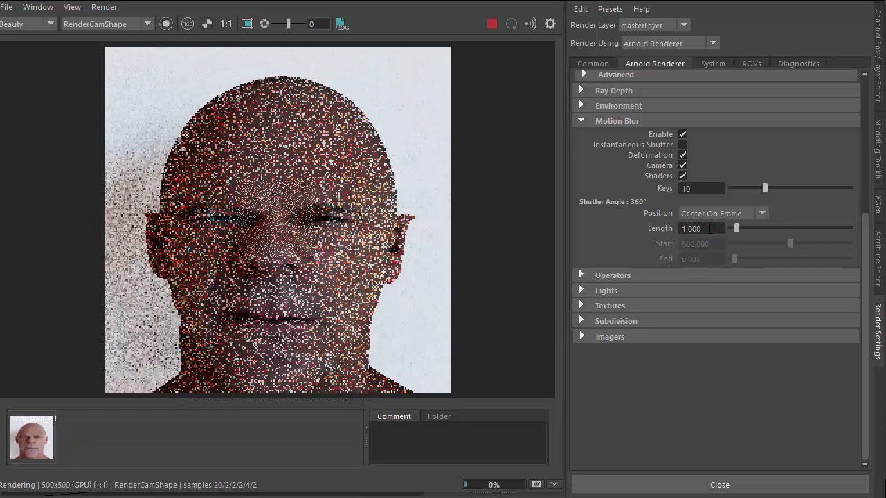